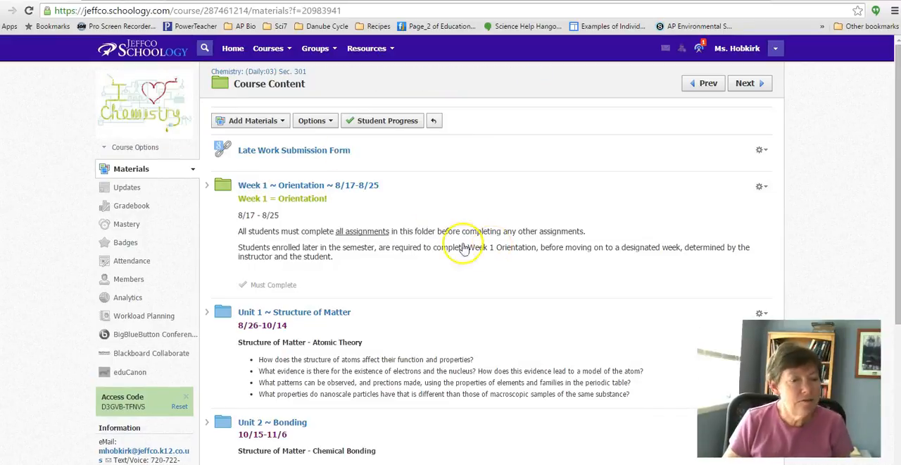
- Open Unit 2 ~ Bonding, then its Week 9: Introduction to Bonding folder
scroll(down, 3)
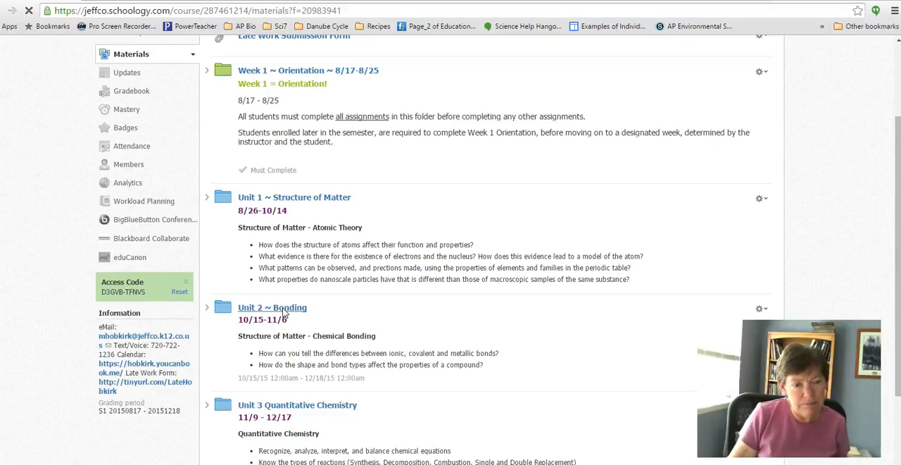
click(271, 307)
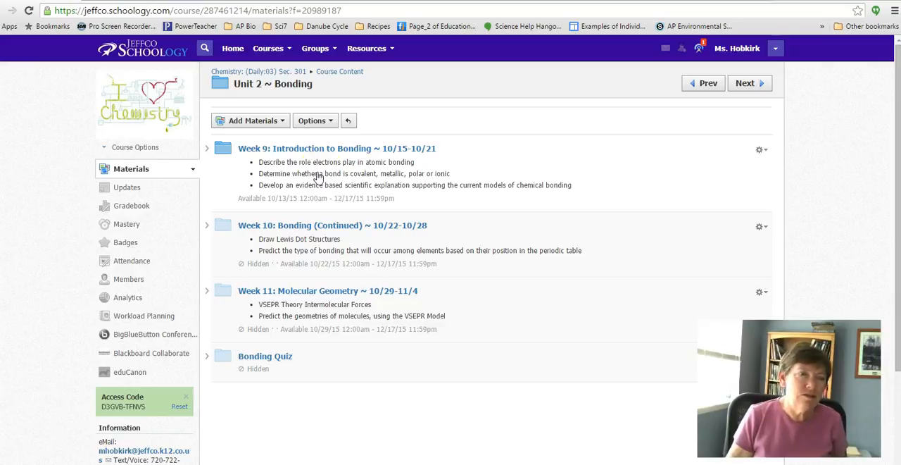
click(336, 148)
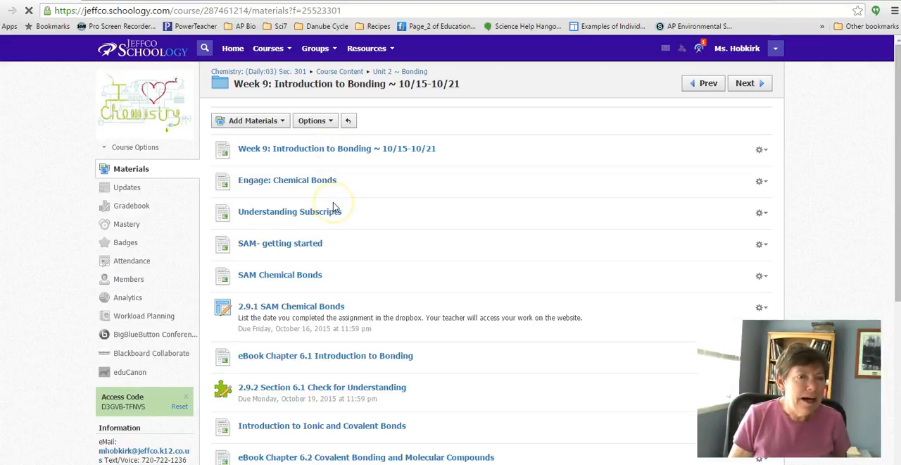
mouse_move(376, 196)
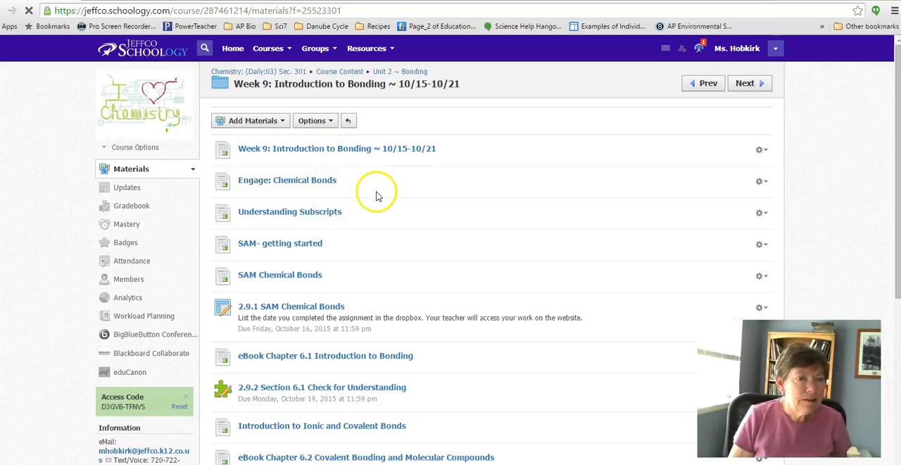
click(336, 148)
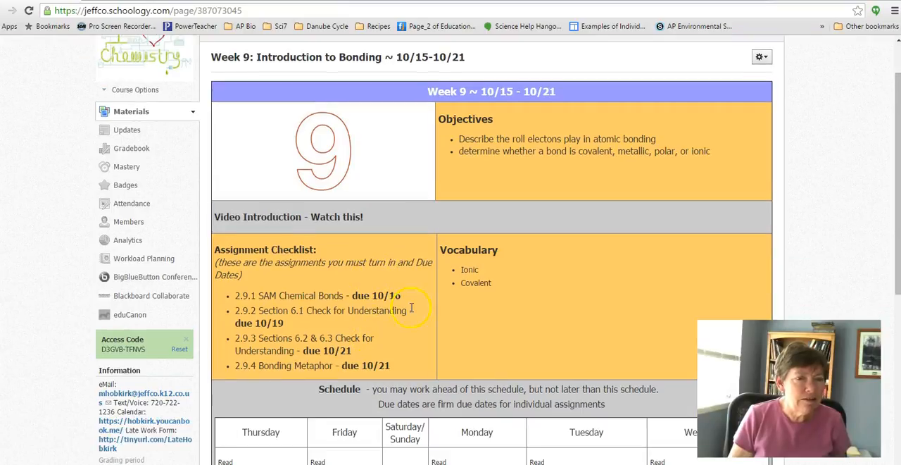
scroll(down, 3)
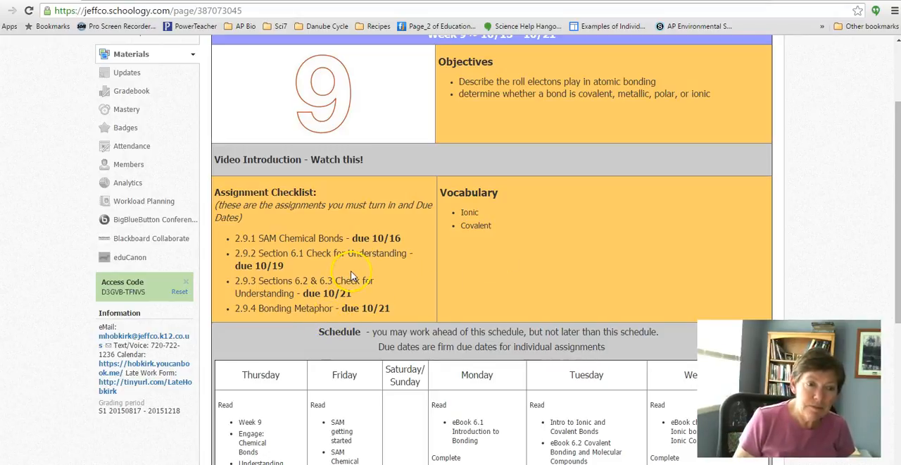
scroll(down, 3)
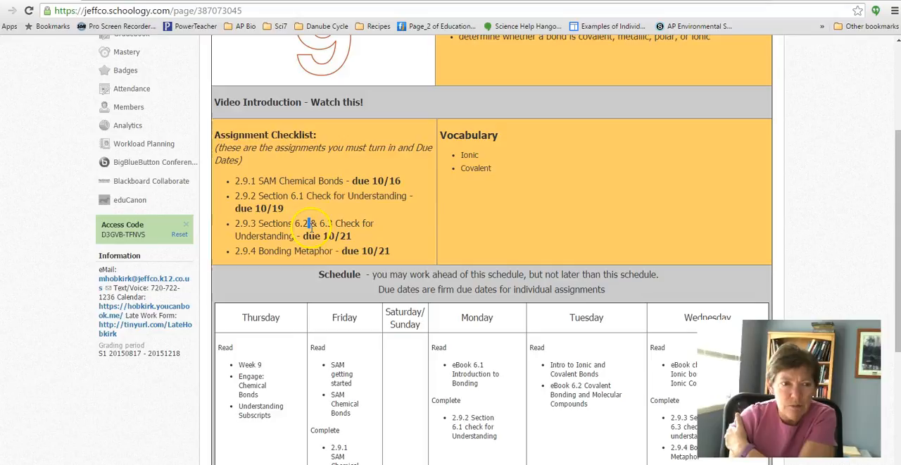
drag(310, 223, 352, 235)
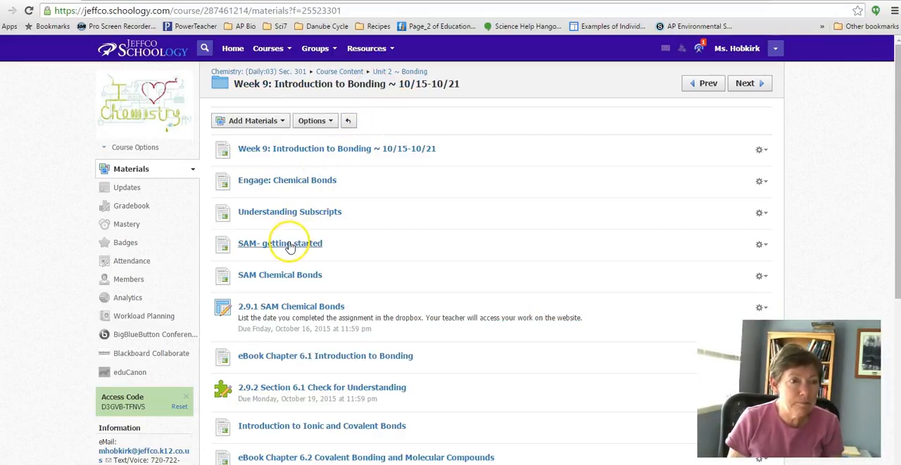
click(279, 243)
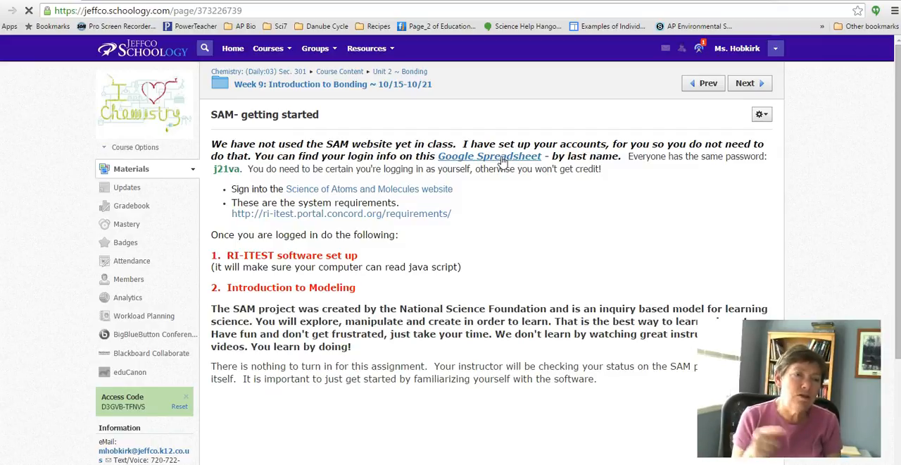
mouse_move(426, 188)
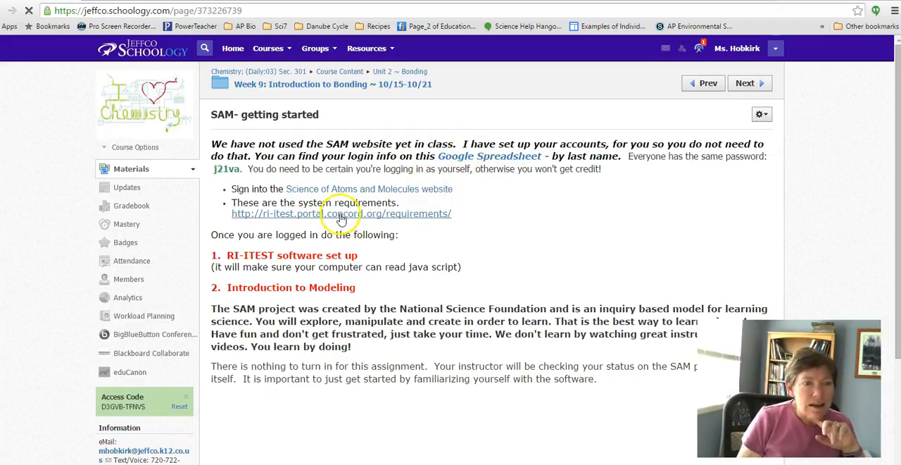
mouse_move(380, 218)
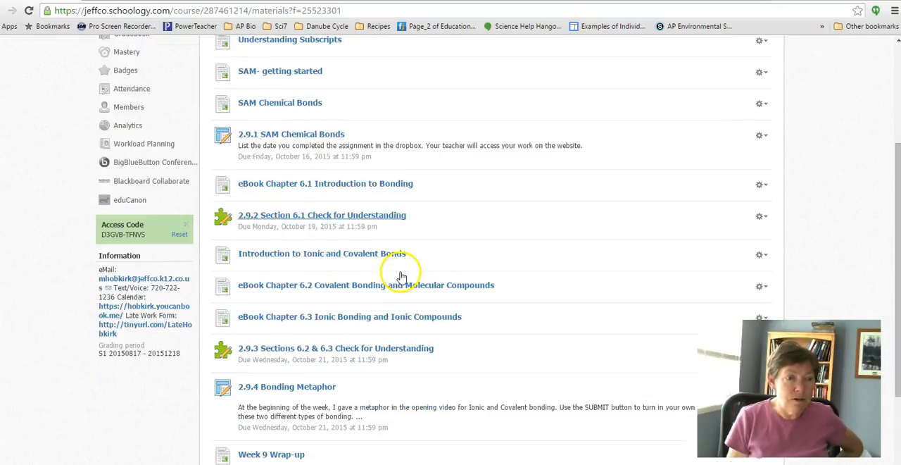
- Open Supplemental Review Materials at the bottom of the Week 9 folder
scroll(down, 3)
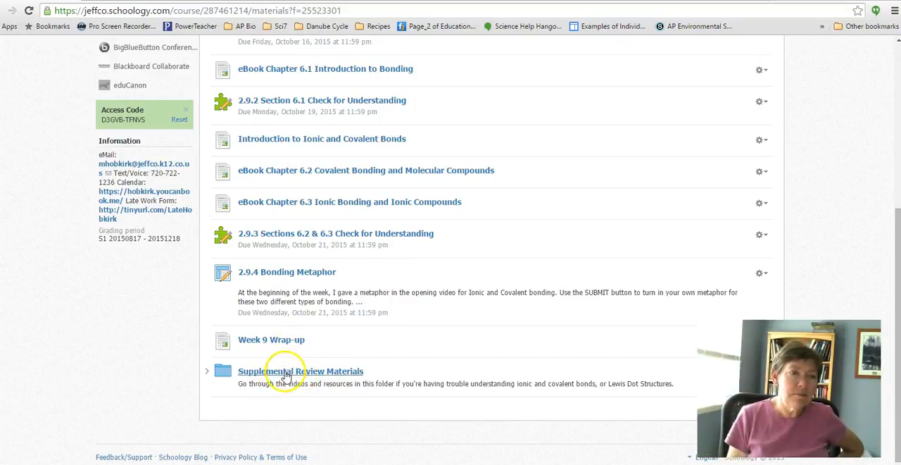
click(301, 371)
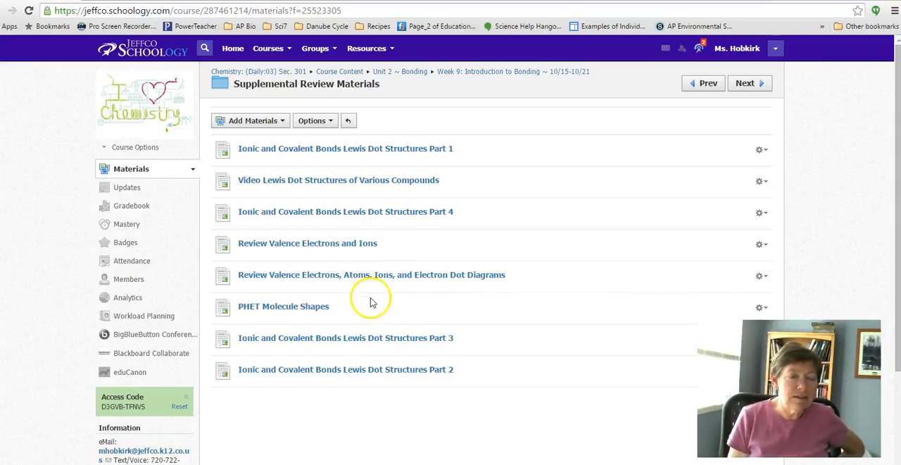
mouse_move(535, 93)
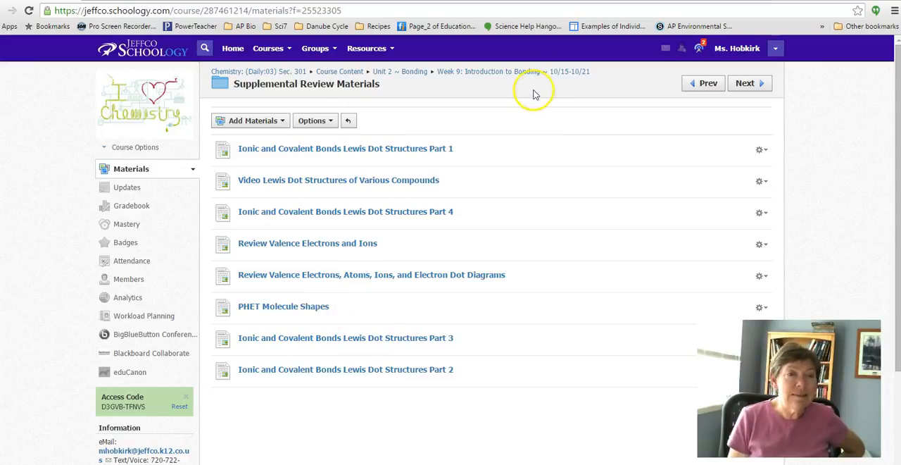
- Go back to Week 9 via the breadcrumb and scroll its materials list
click(491, 71)
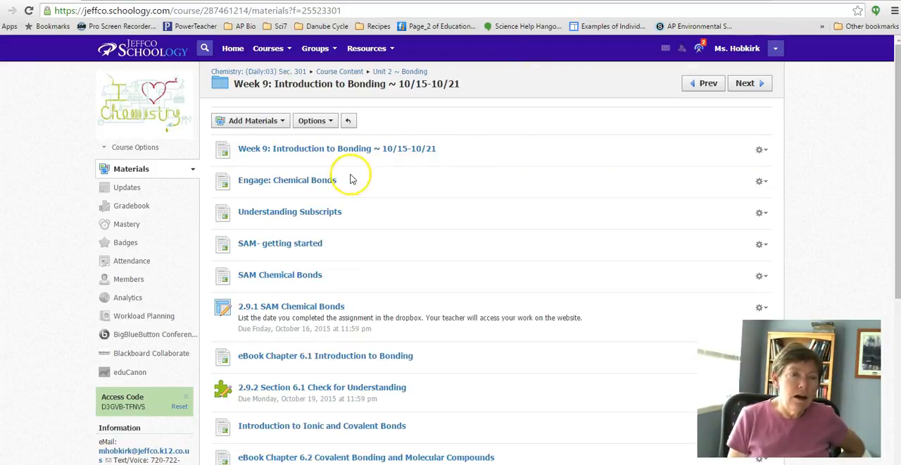
scroll(down, 3)
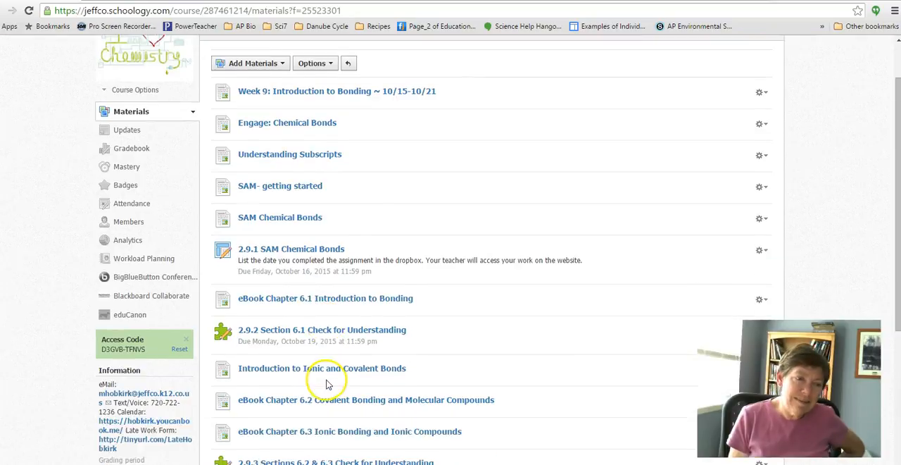